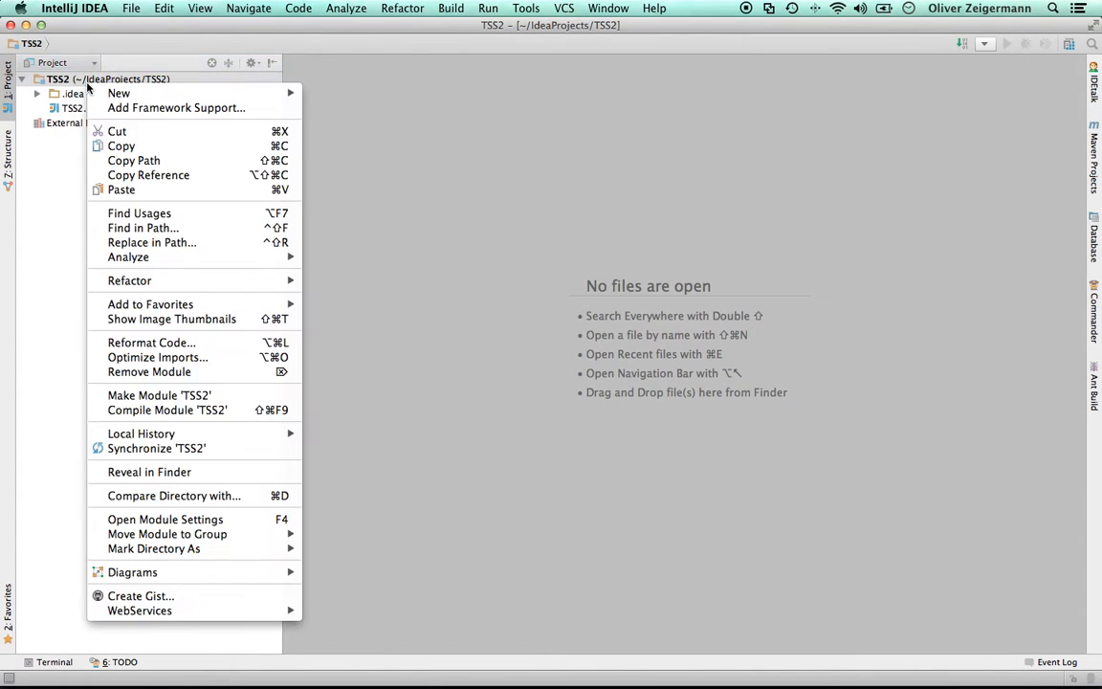
Step: Add a new file named sandbox.ts to the TSS2 project
click(118, 93)
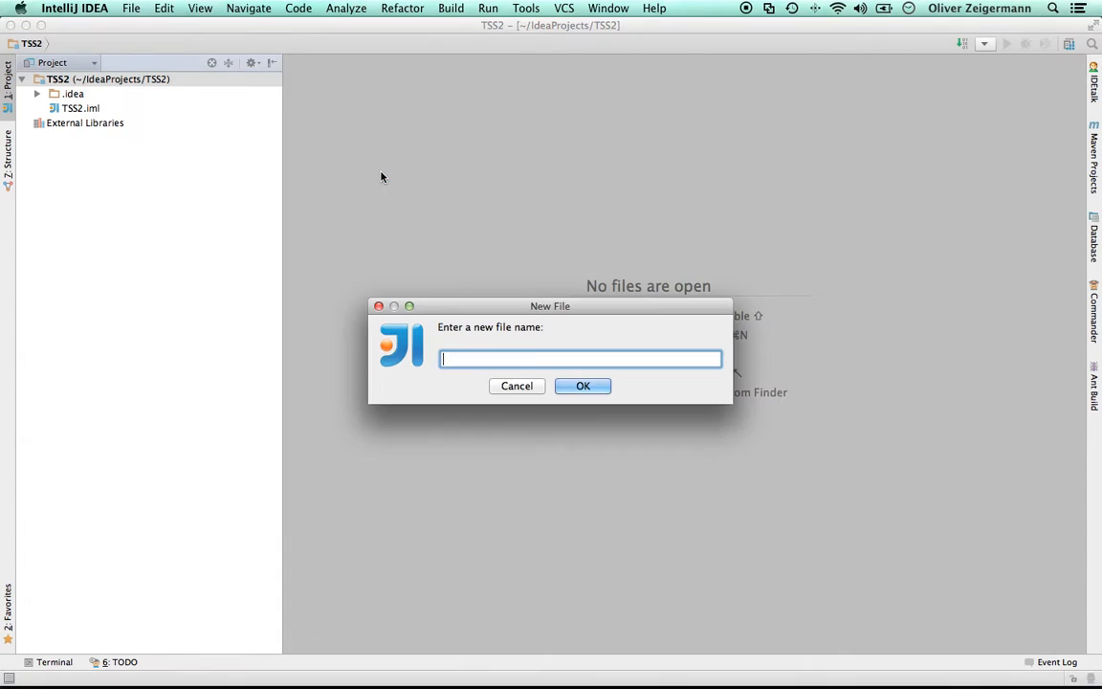
text(sandbx)
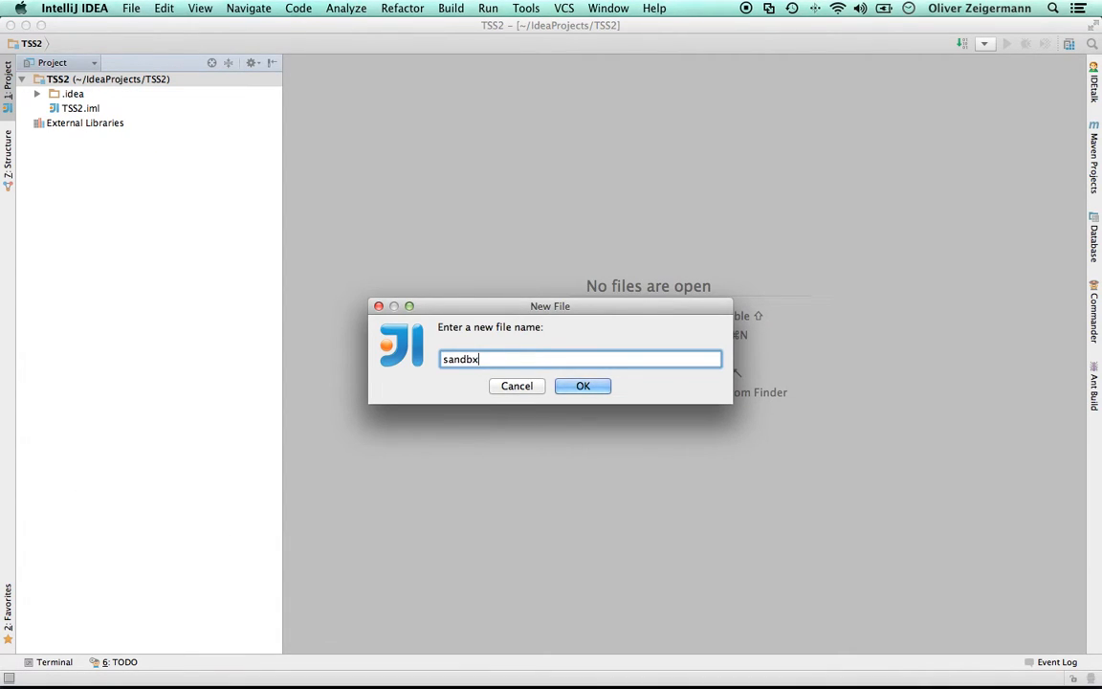
click(583, 386)
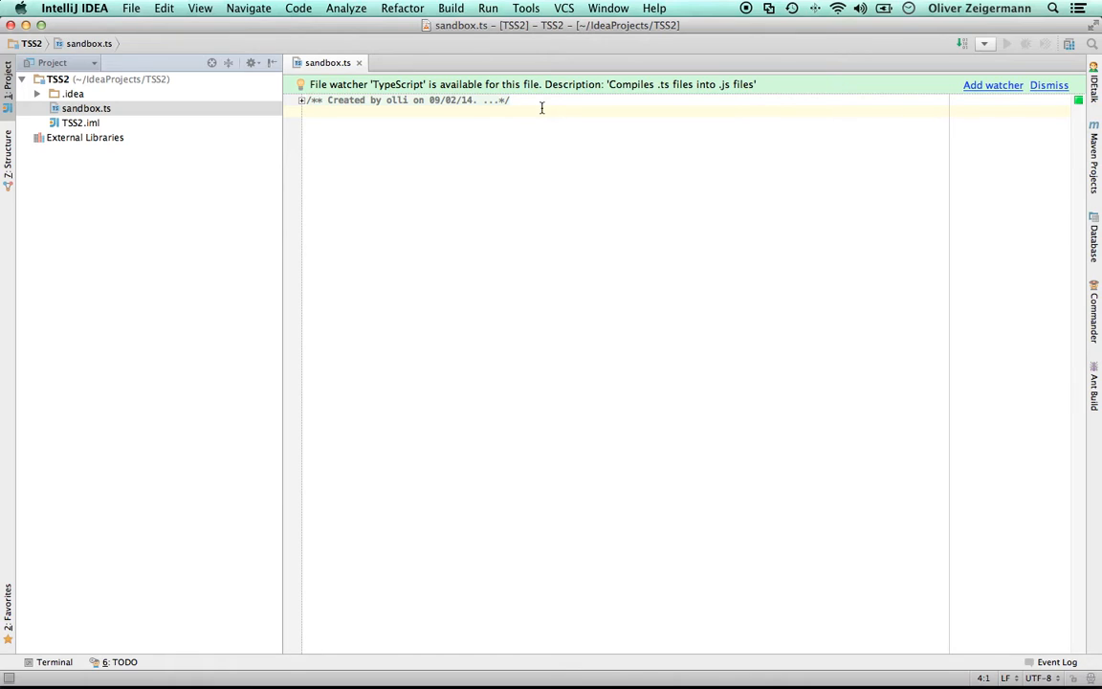
mouse_move(775, 74)
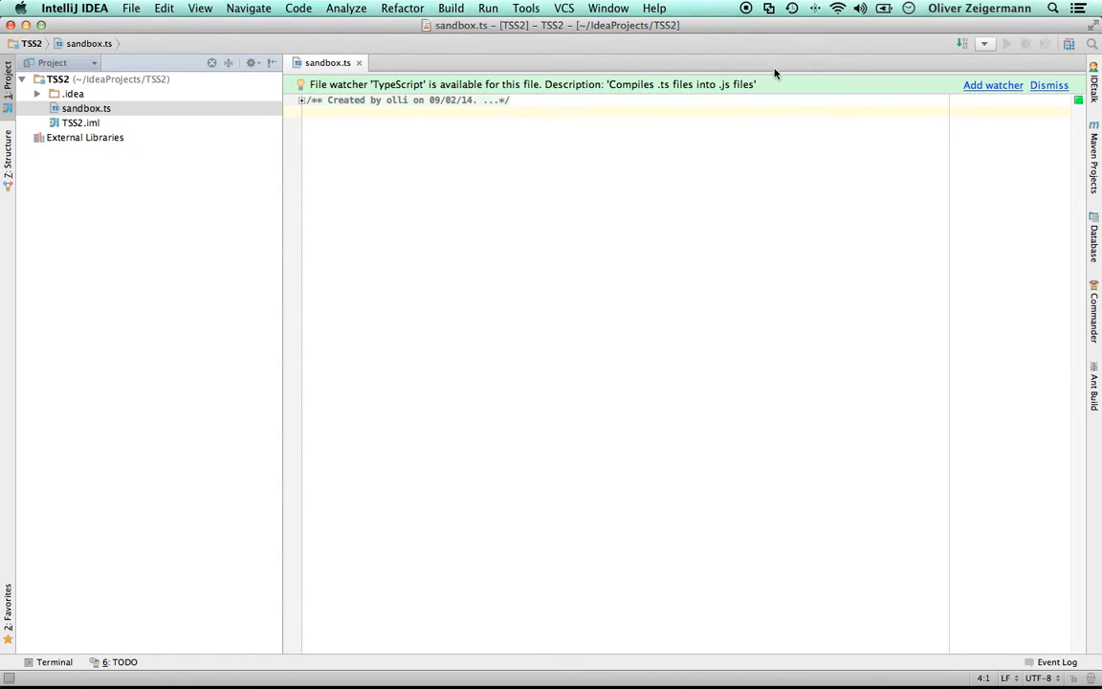
Step: Dismiss the file watcher notice and write function doIt(object) logging object.name
click(1048, 85)
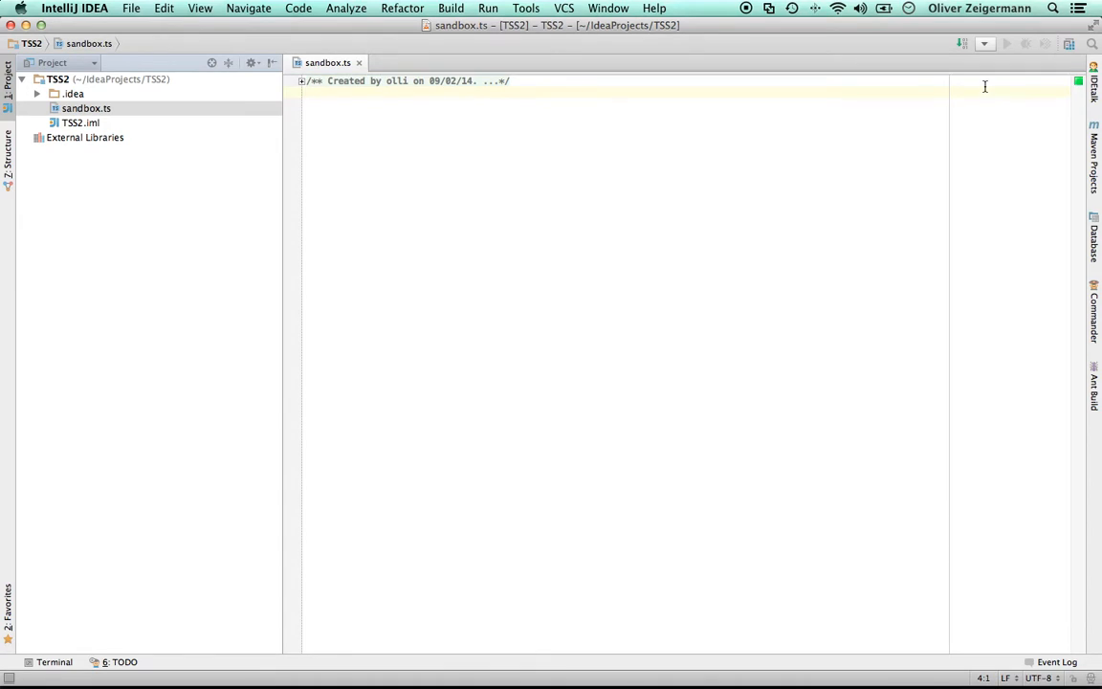
text(f2)
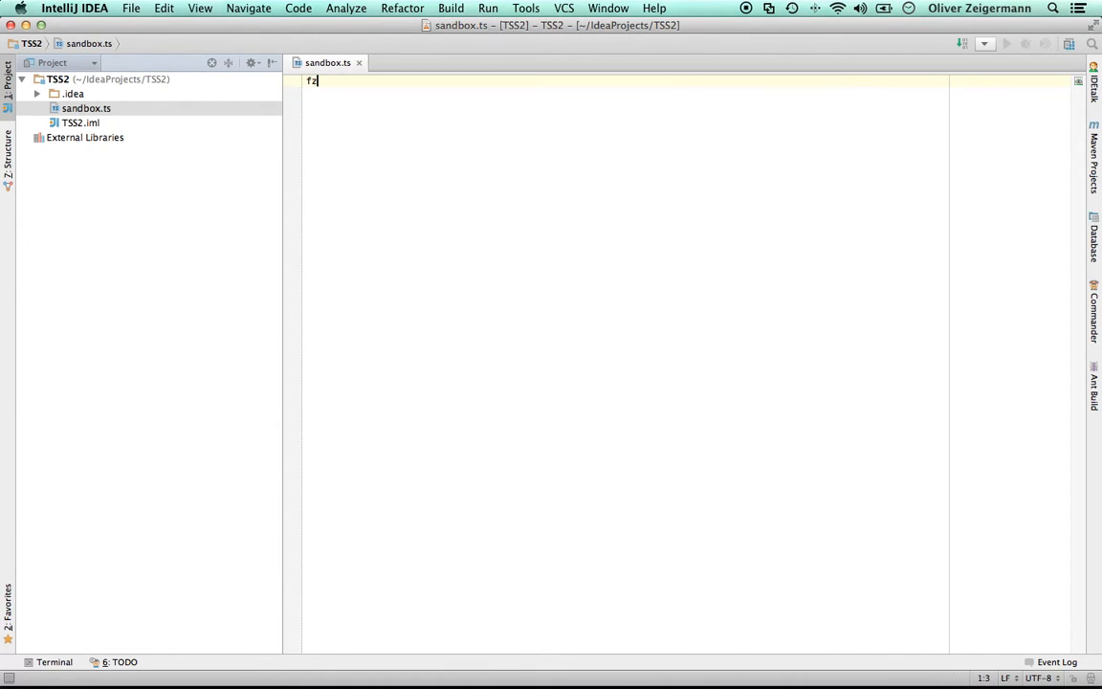
text(unction doIt(object) {)
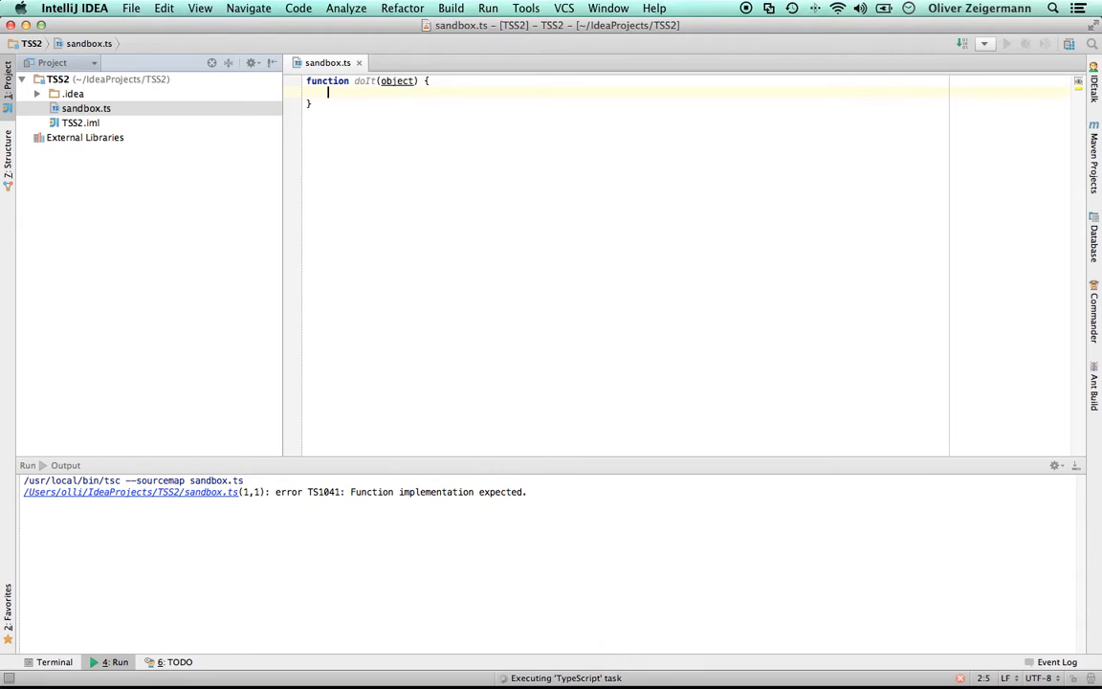
text(console.)
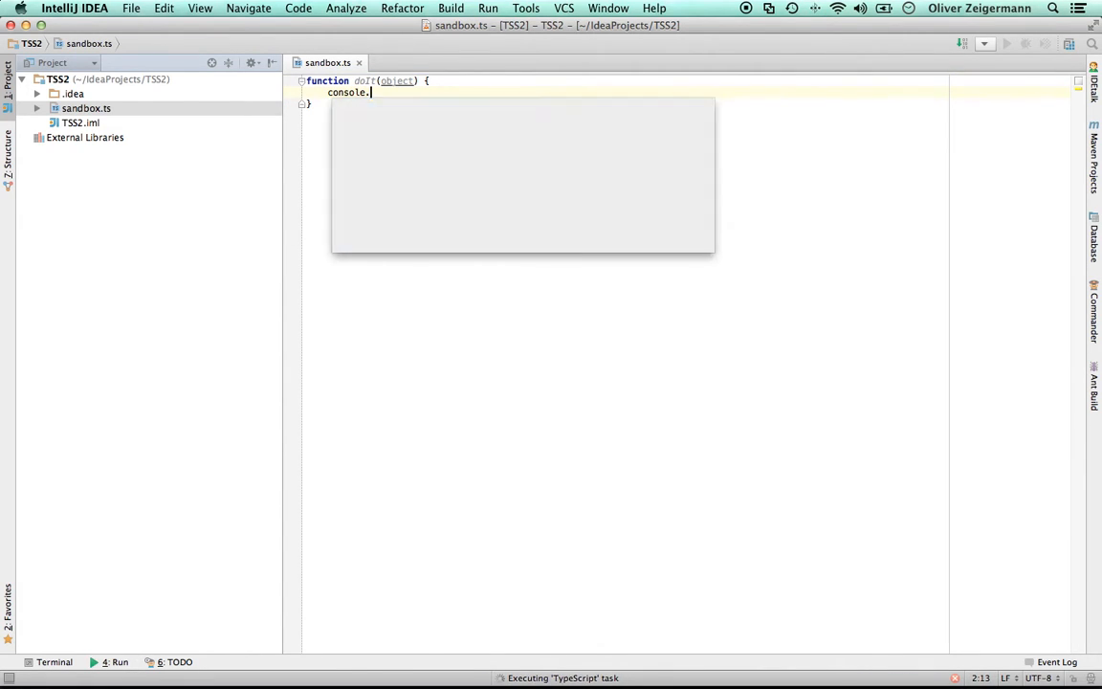
text(log(object))
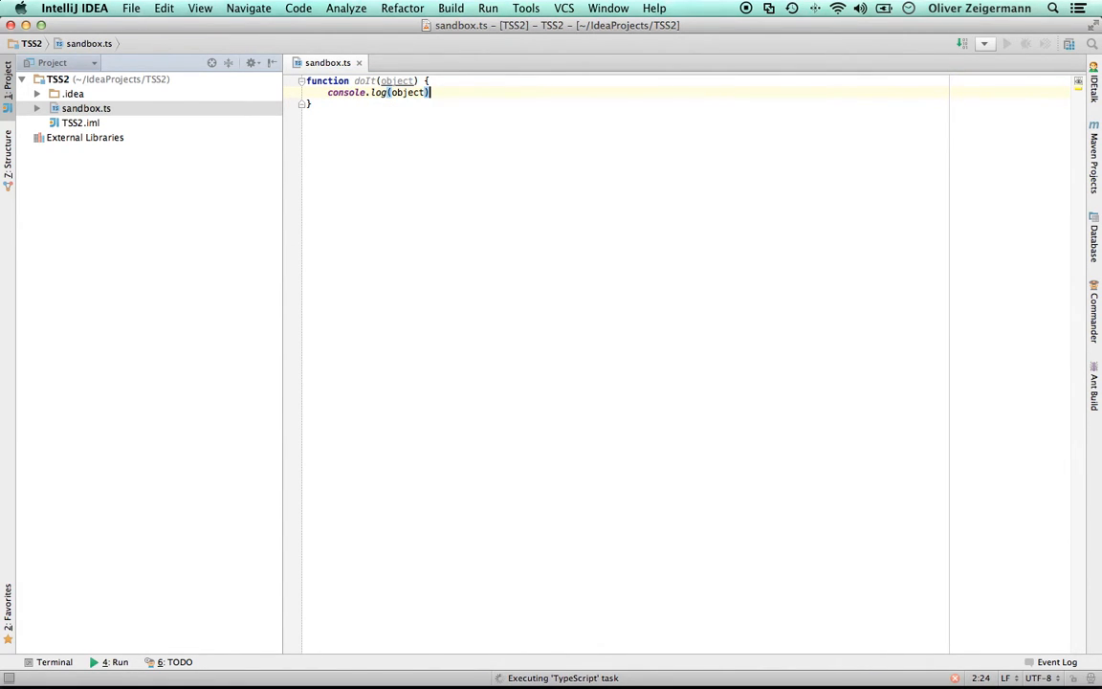
text(.name)
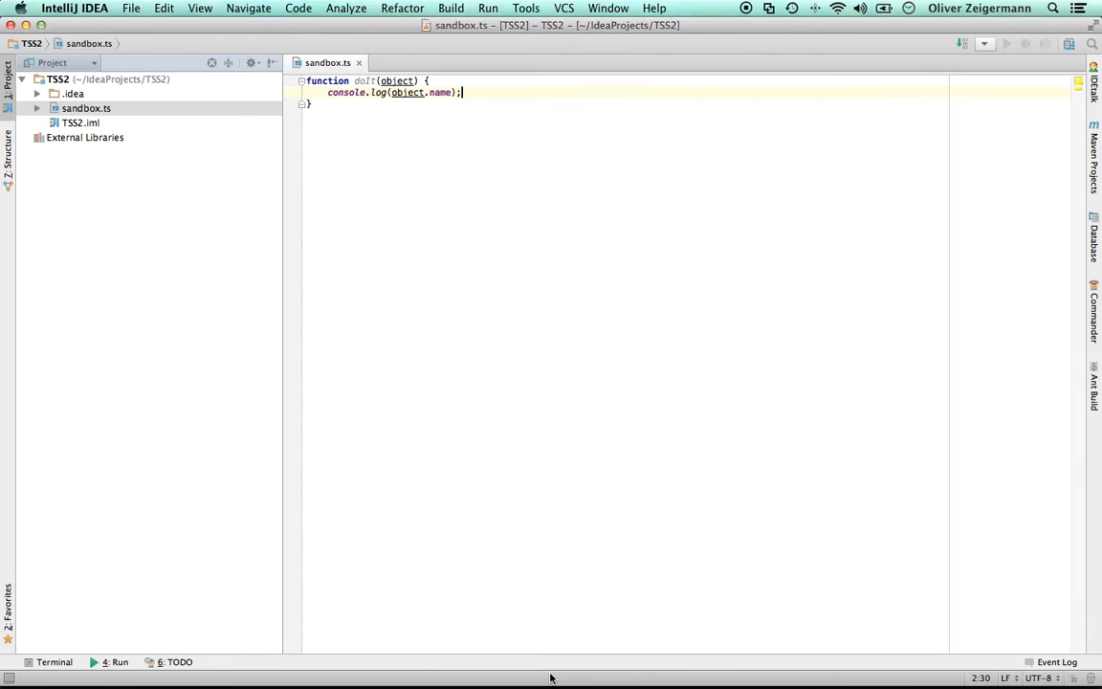
mouse_move(175, 96)
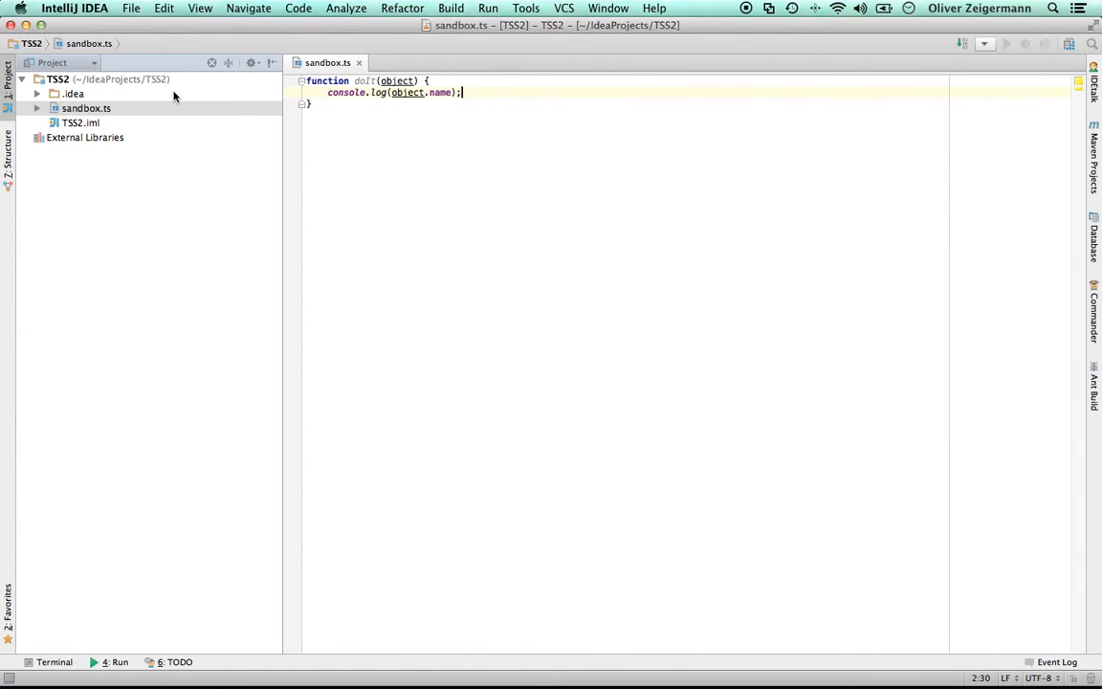
Step: Expand and collapse sandbox.ts to view the generated sandbox.js and sandbox.js.map
click(38, 108)
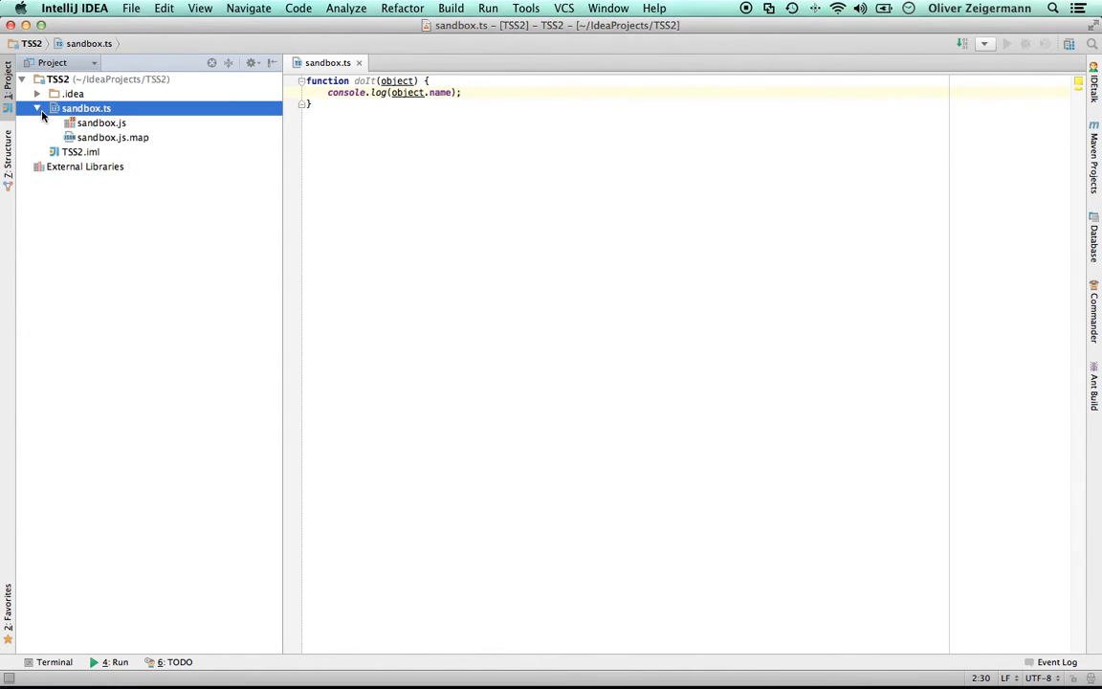
click(36, 108)
text(: )
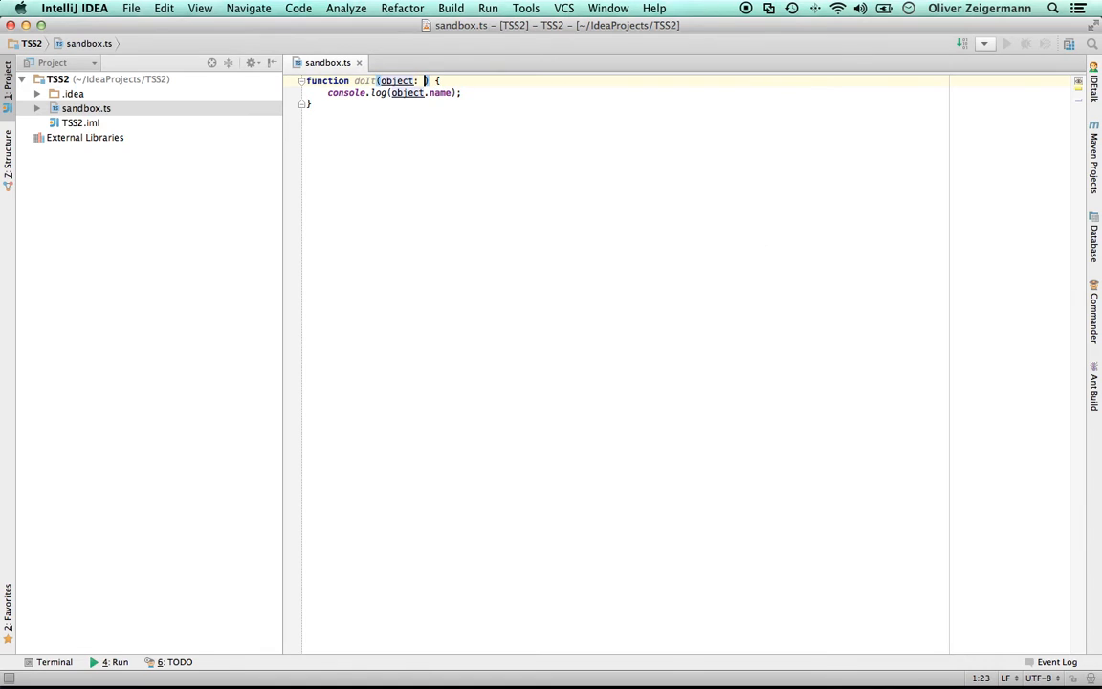
Step: Type the object parameter of doIt as {name: string}
text({n})
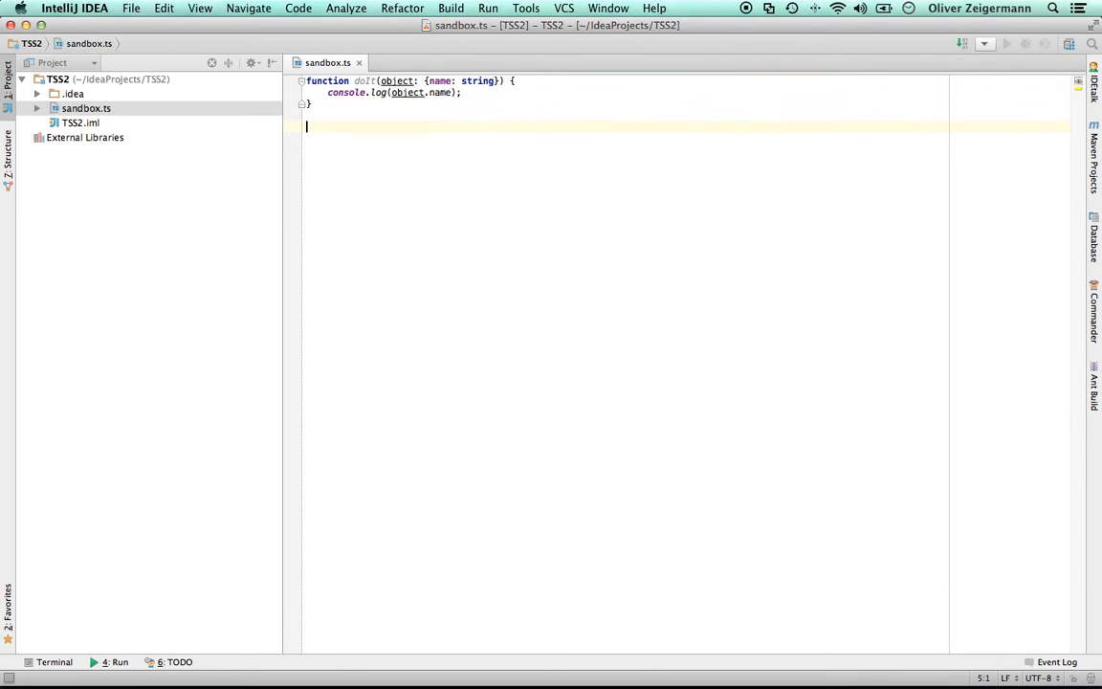
Step: Call doIt({name: 'Olli'}); below the function definition
text(doIt)
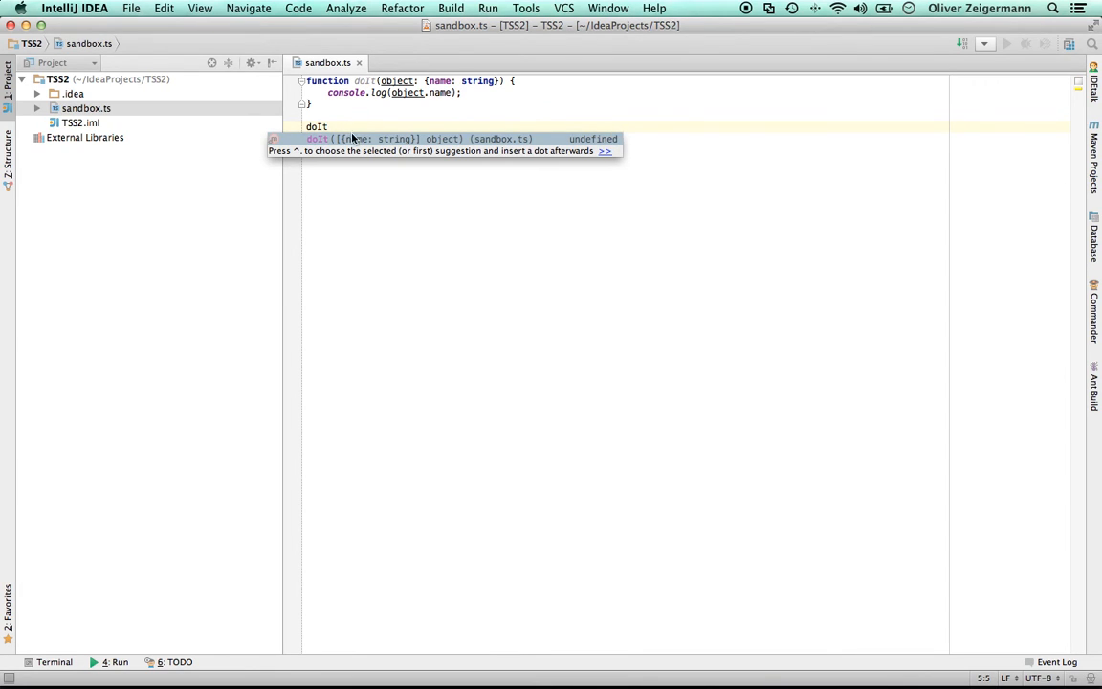
key(Escape)
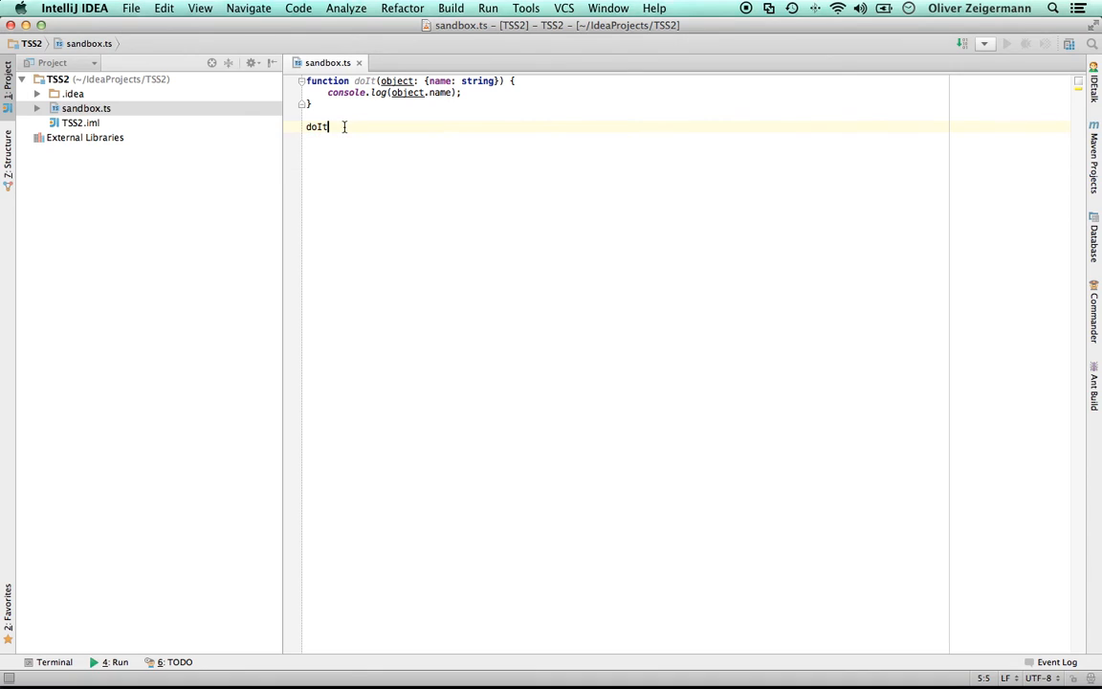
text(())
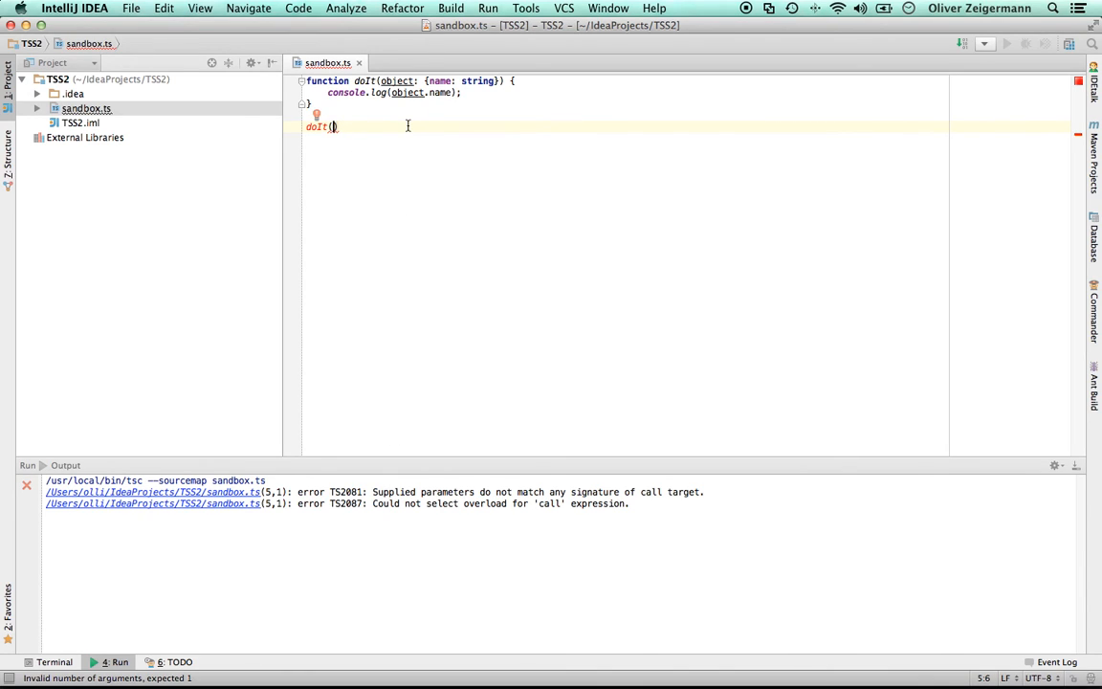
text({name: 'Olli)
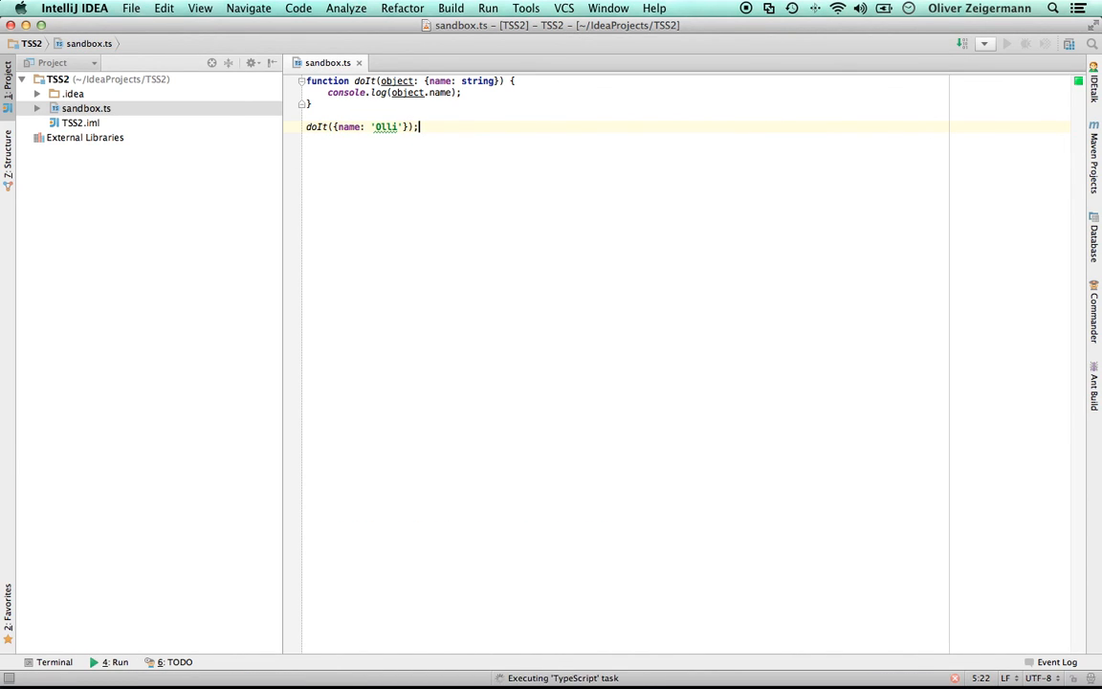
mouse_move(596, 444)
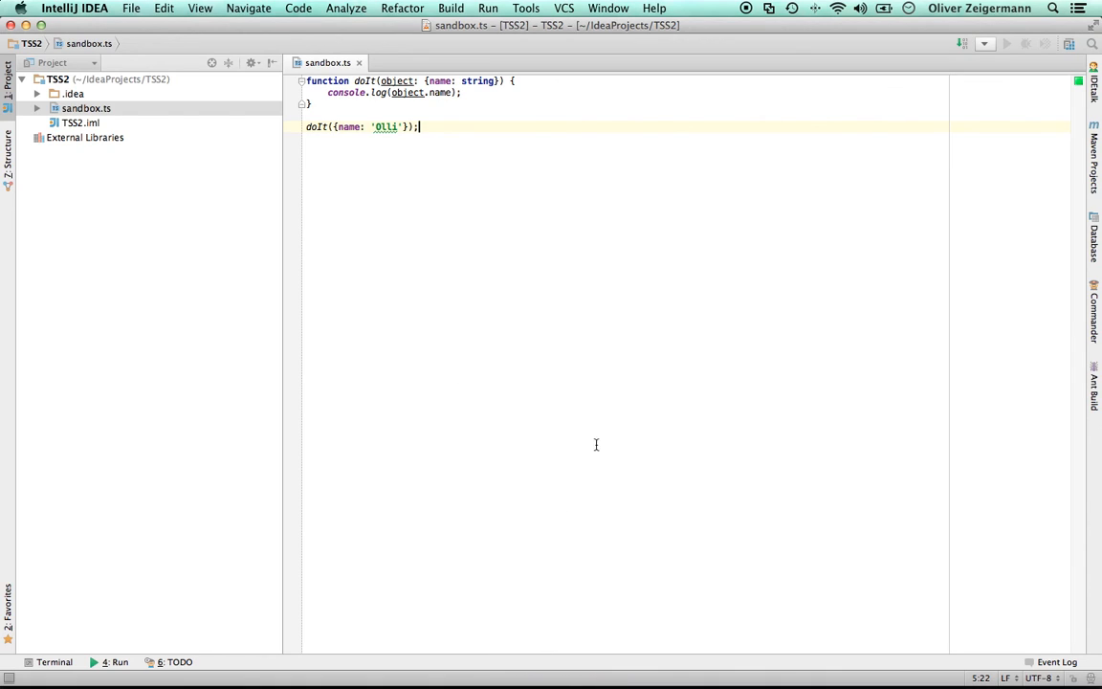
click(443, 128)
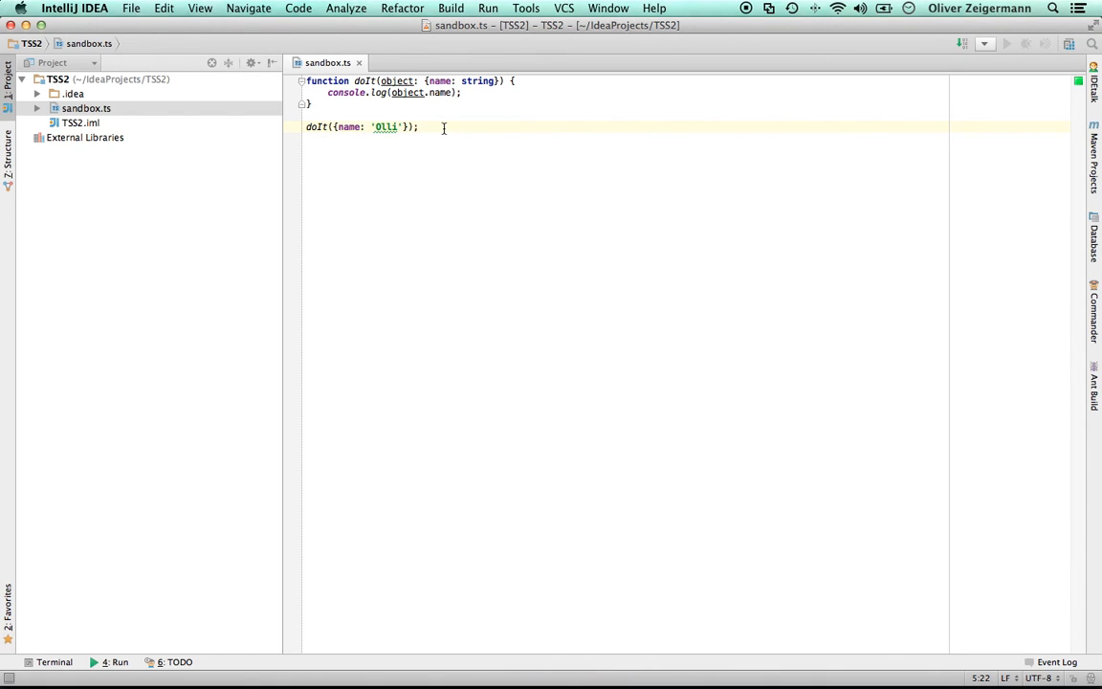